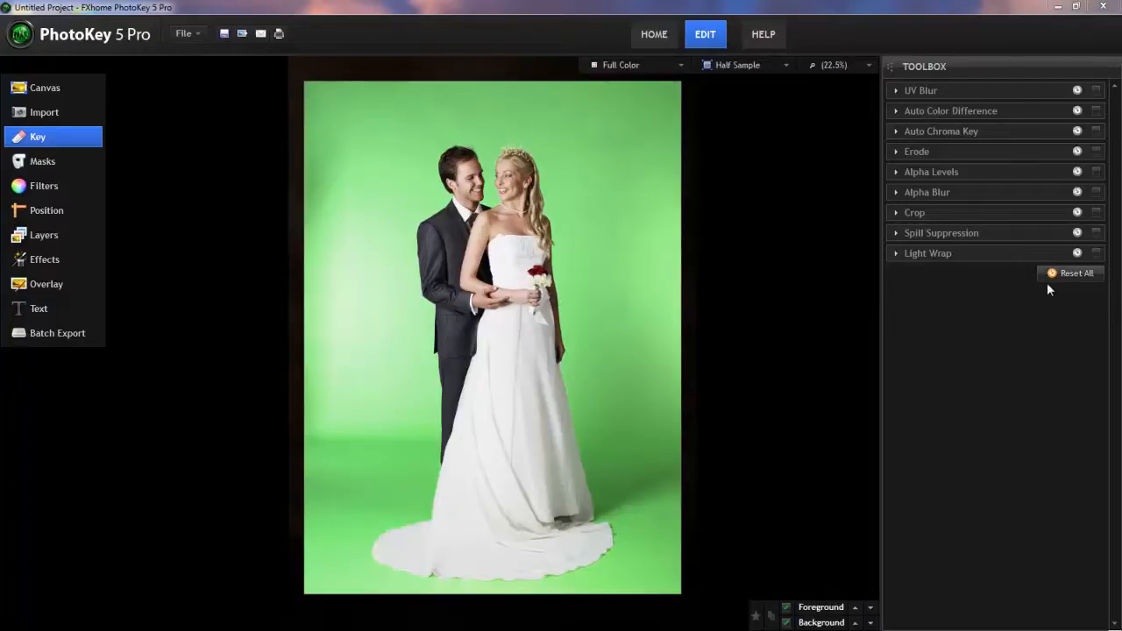
Step: Enable Auto Chroma Key with spill suppression, then glance at the Full Color preview modes
click(941, 131)
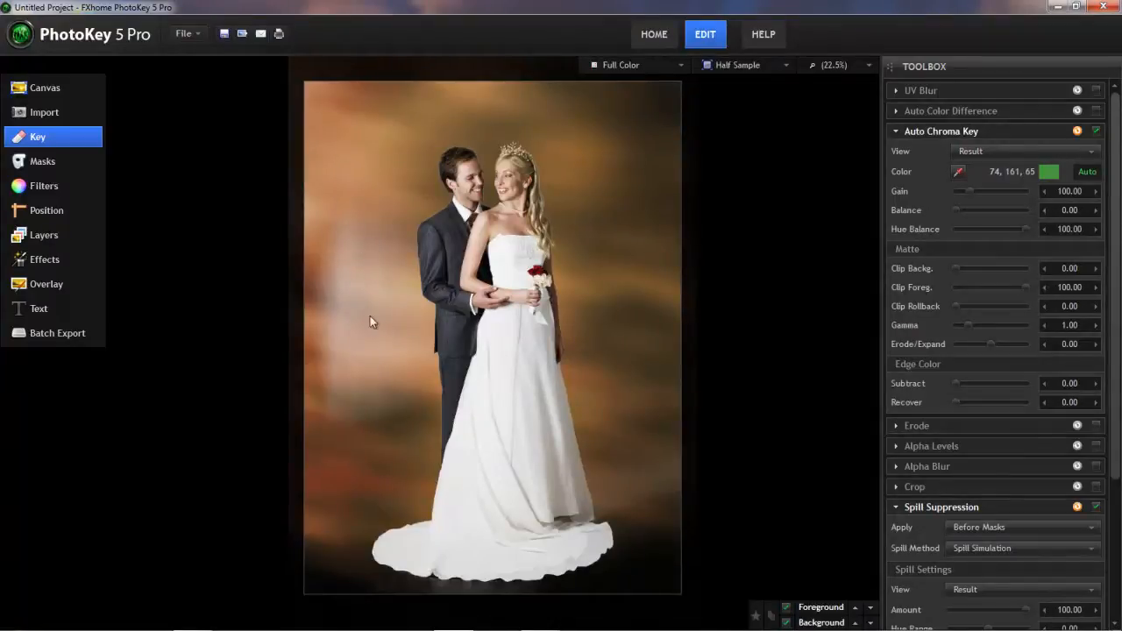
mouse_move(662, 482)
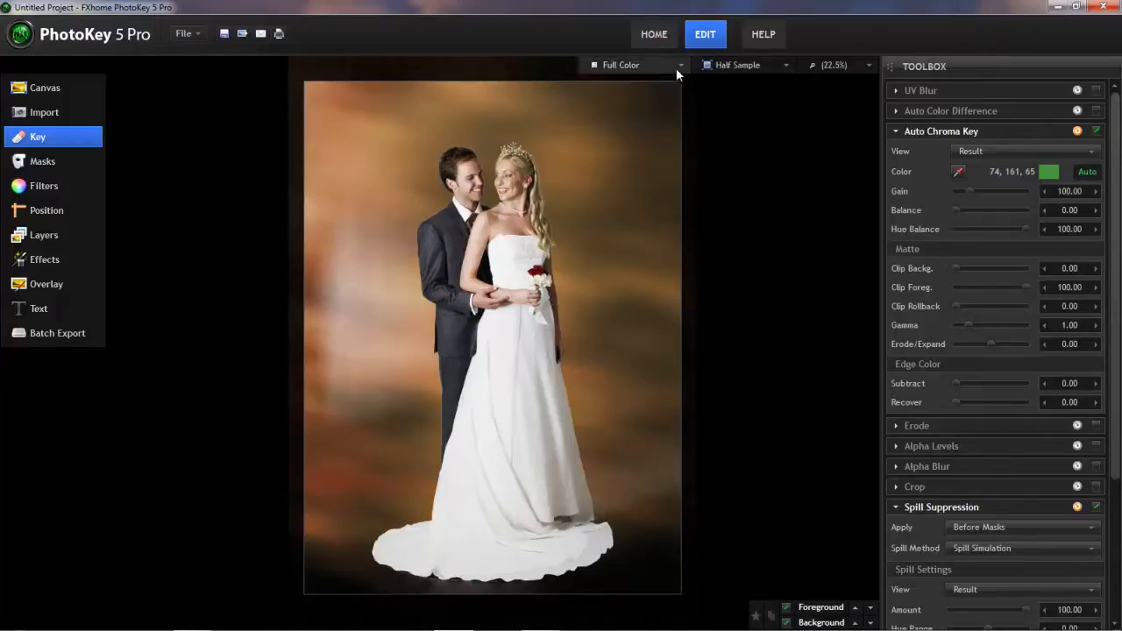
click(635, 64)
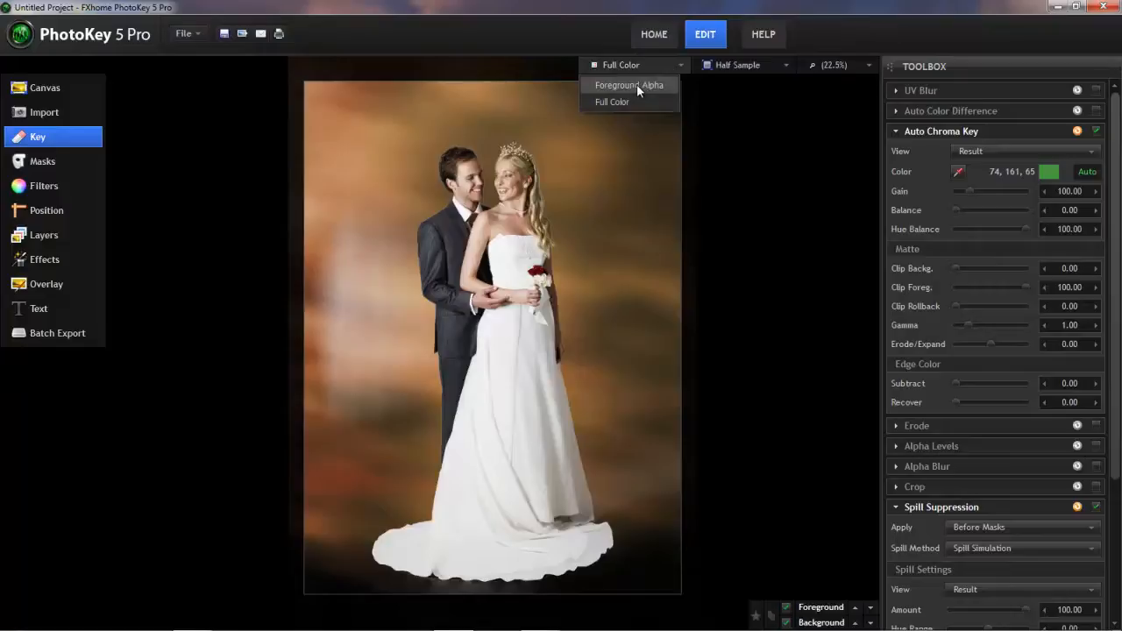
mouse_move(673, 71)
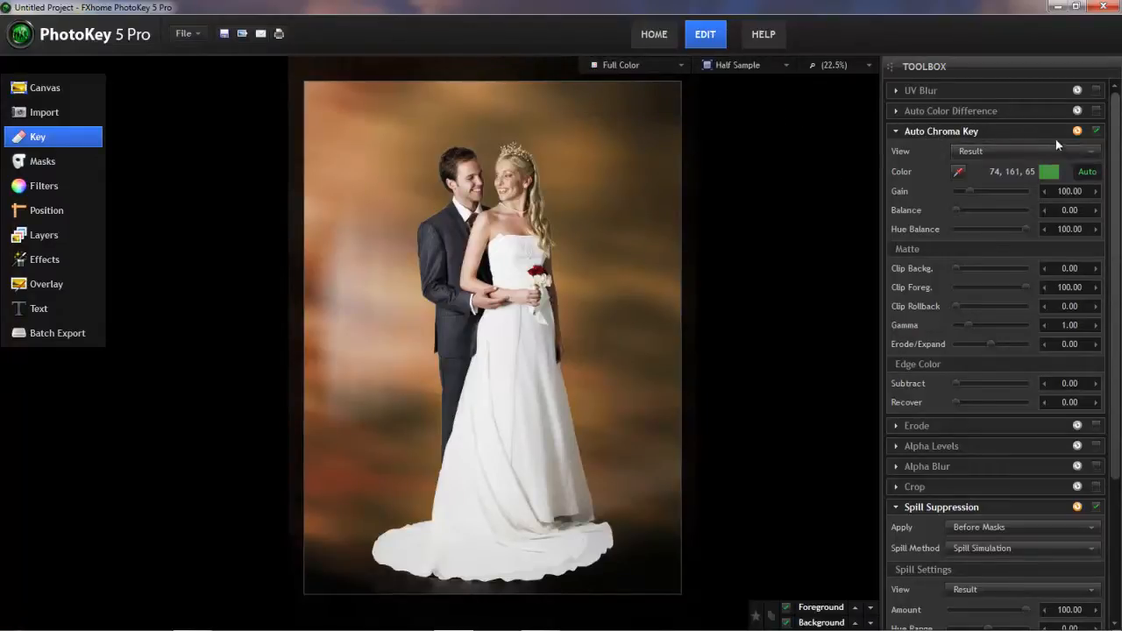
Step: Switch the Auto Chroma Key view to the black-and-white Matte
click(1025, 151)
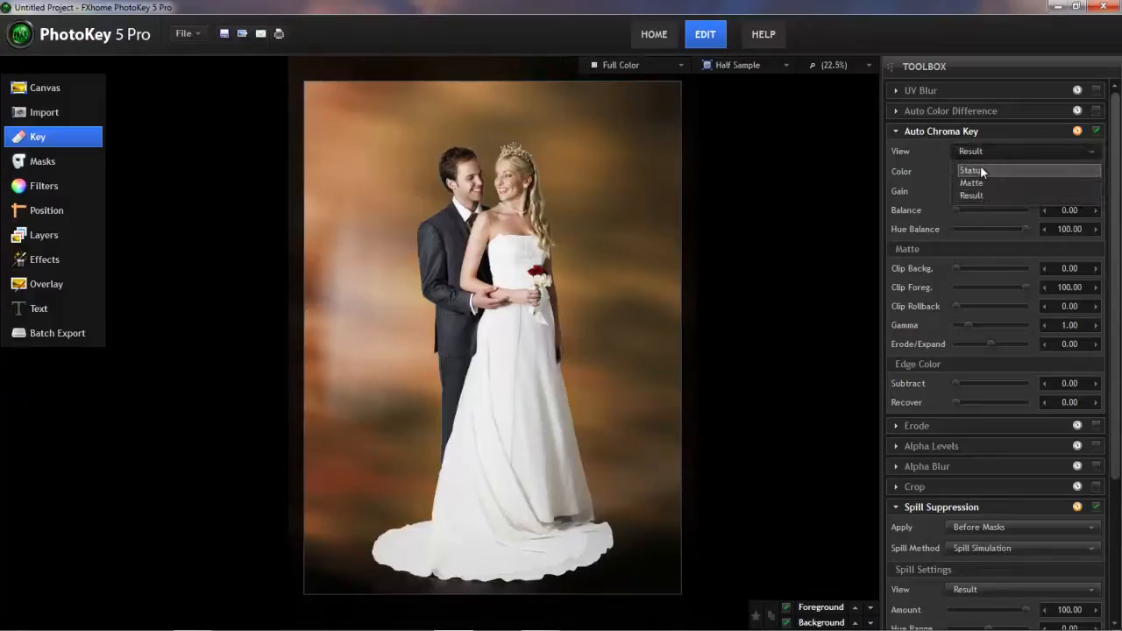
click(971, 183)
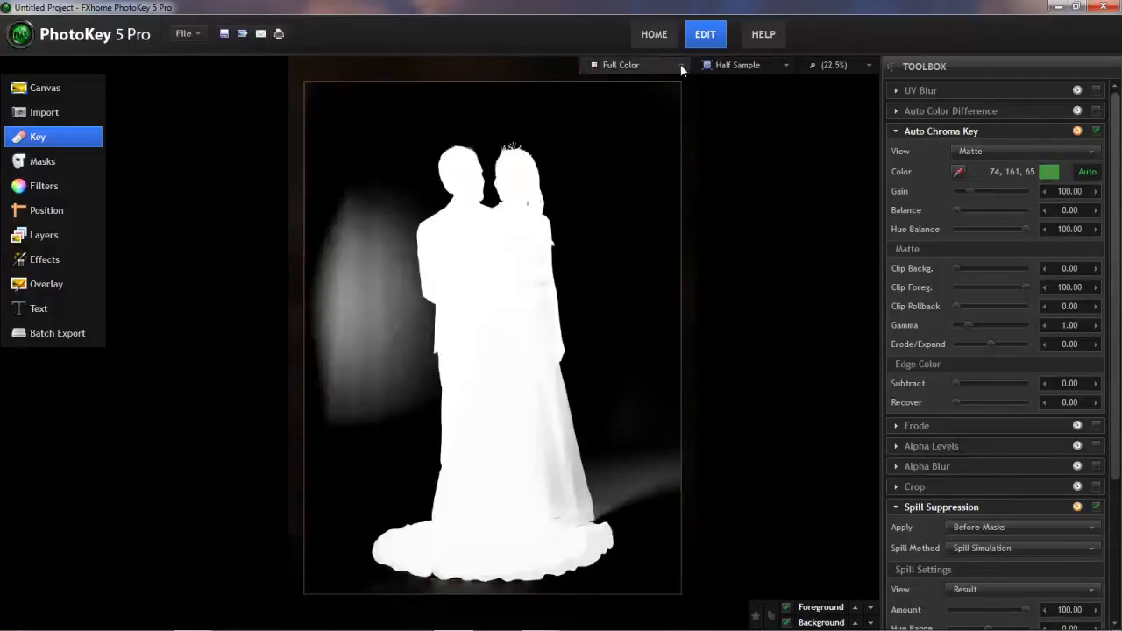
click(621, 65)
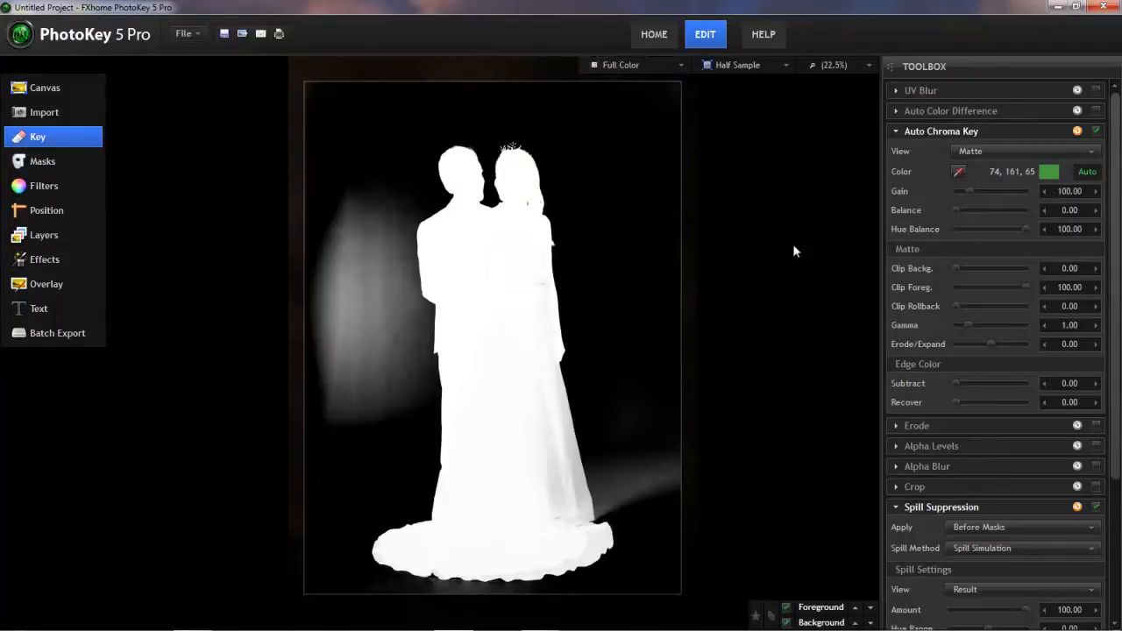
mouse_move(742, 489)
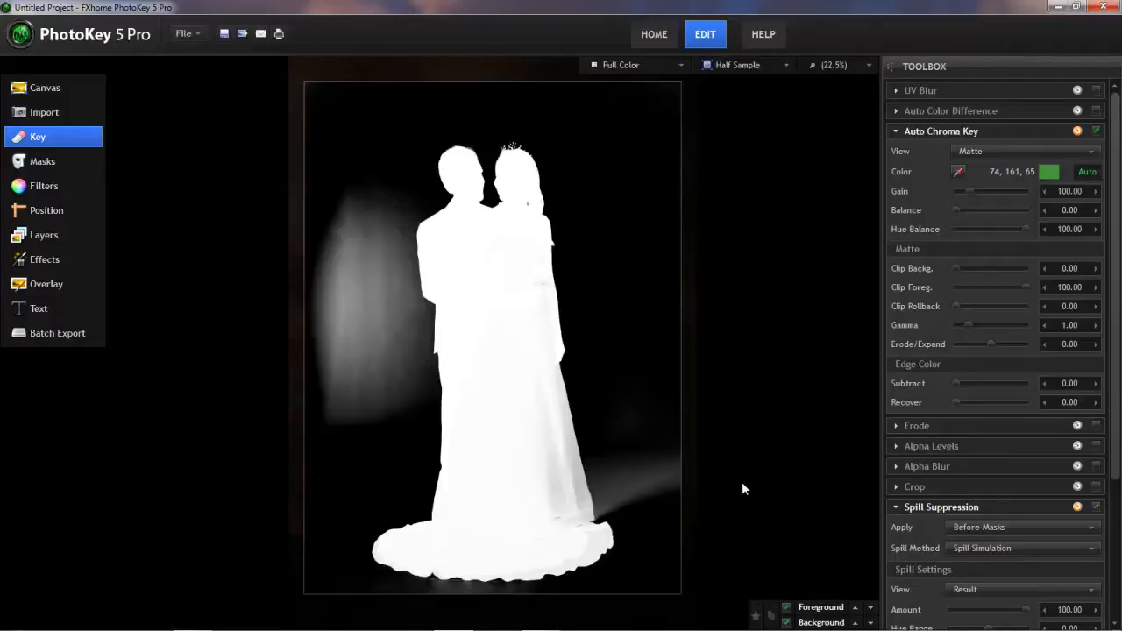
mouse_move(694, 478)
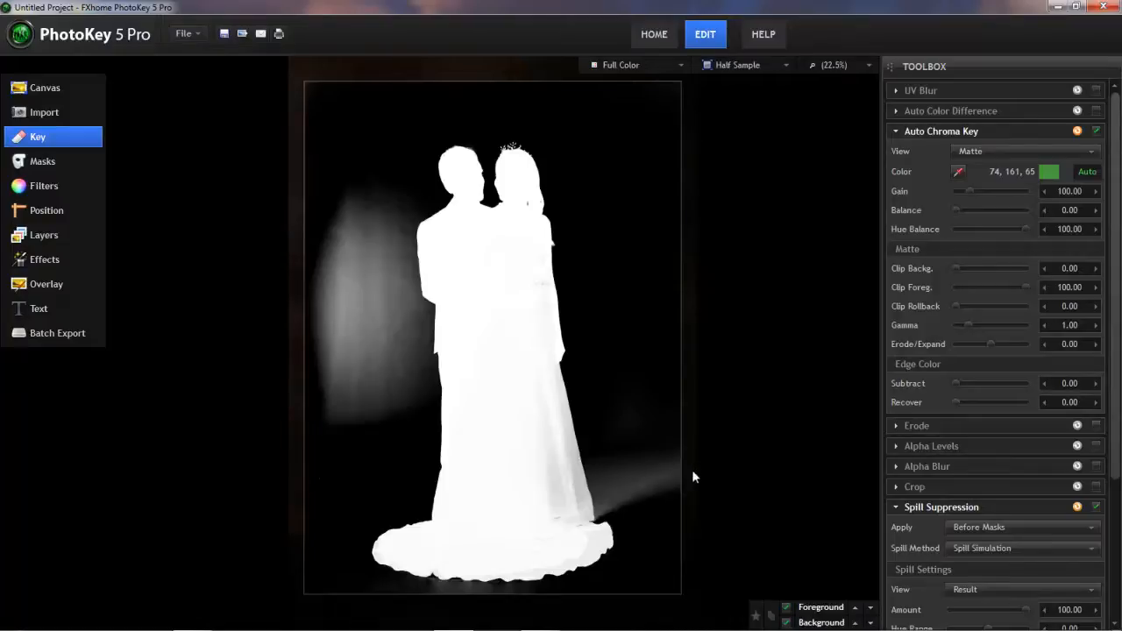
mouse_move(815, 407)
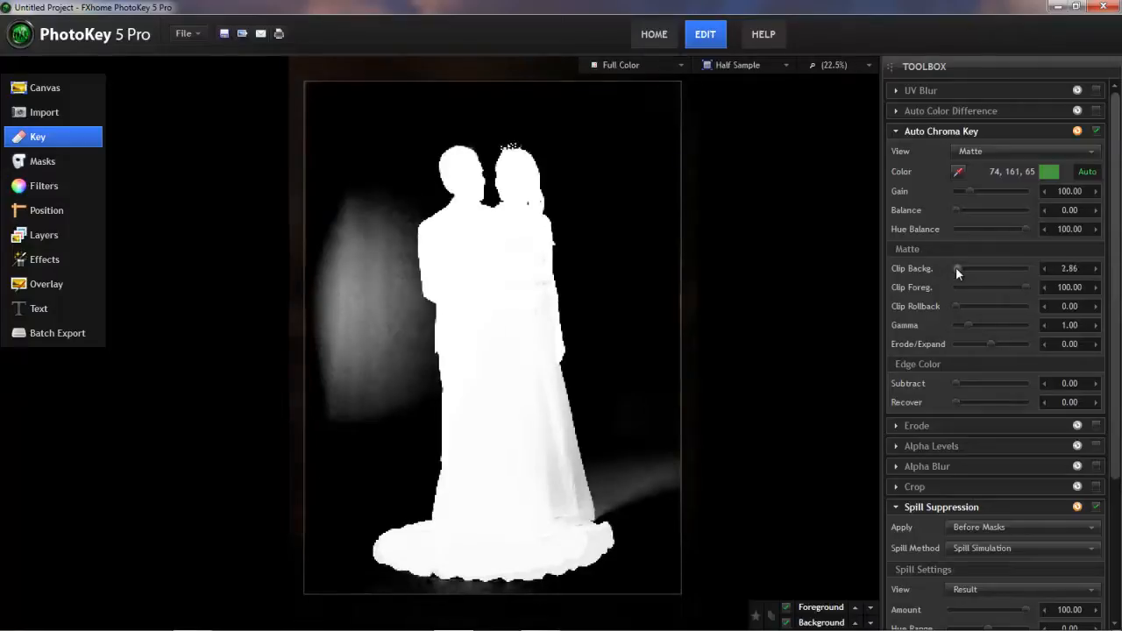
Step: Clip the matte background to 63.81 and foreground to 72.38
drag(957, 269, 981, 268)
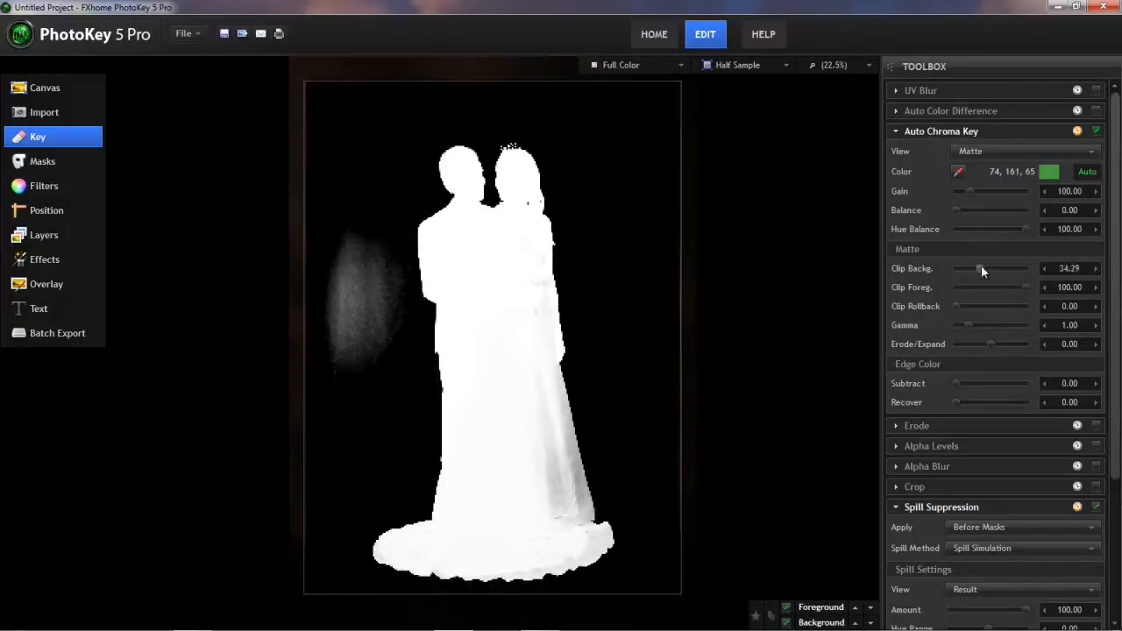
drag(981, 268, 1002, 268)
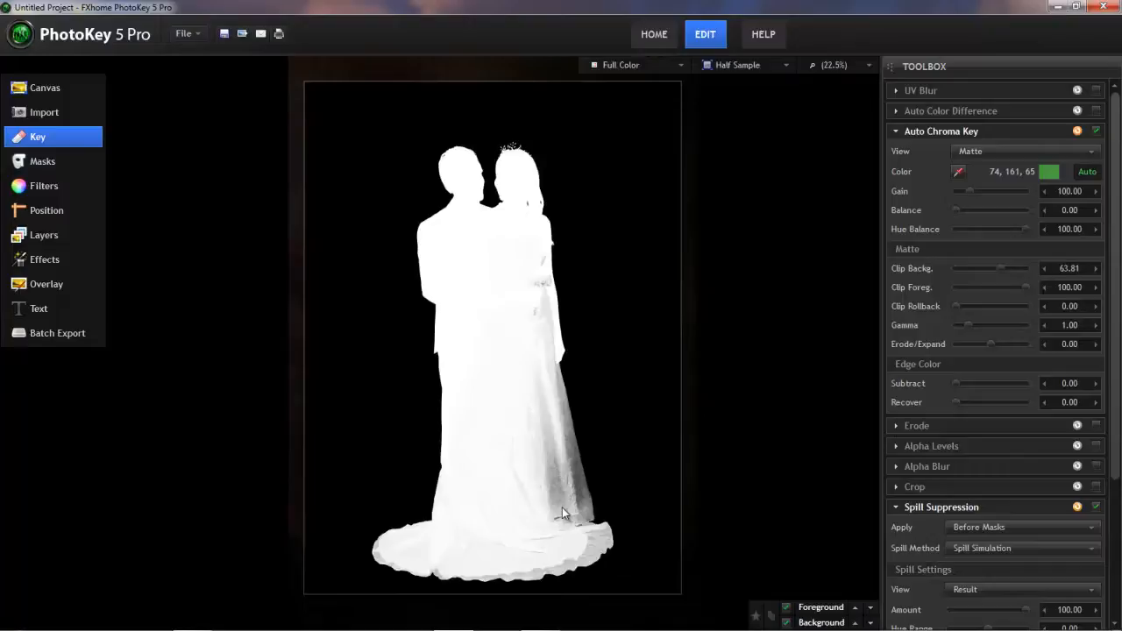
mouse_move(1039, 293)
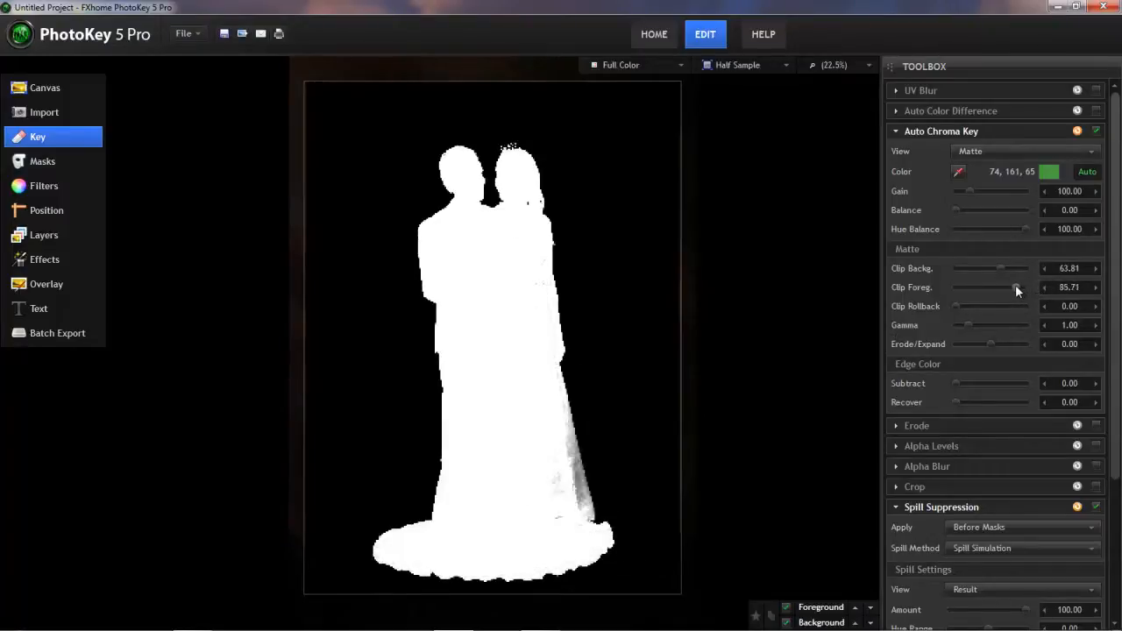
drag(1008, 287, 999, 287)
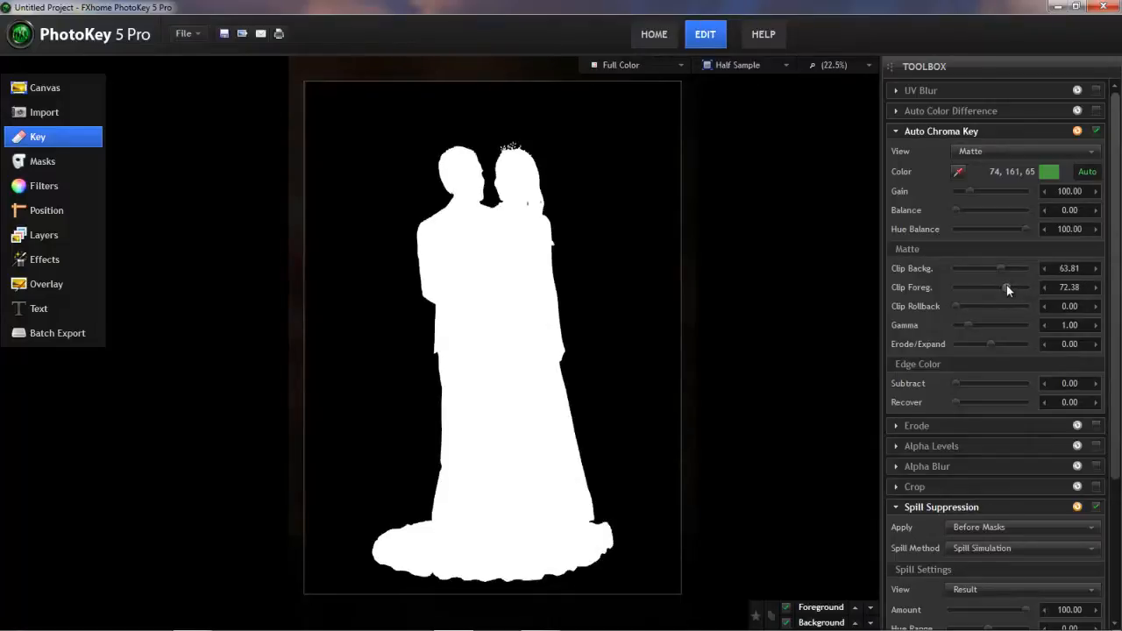
mouse_move(1006, 291)
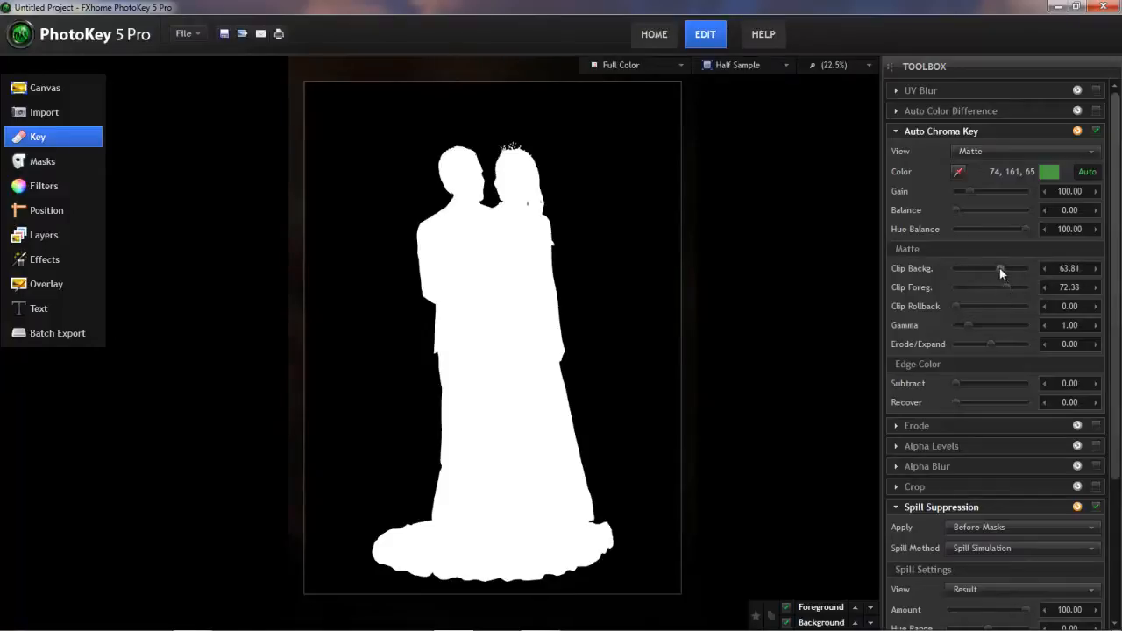
mouse_move(1008, 290)
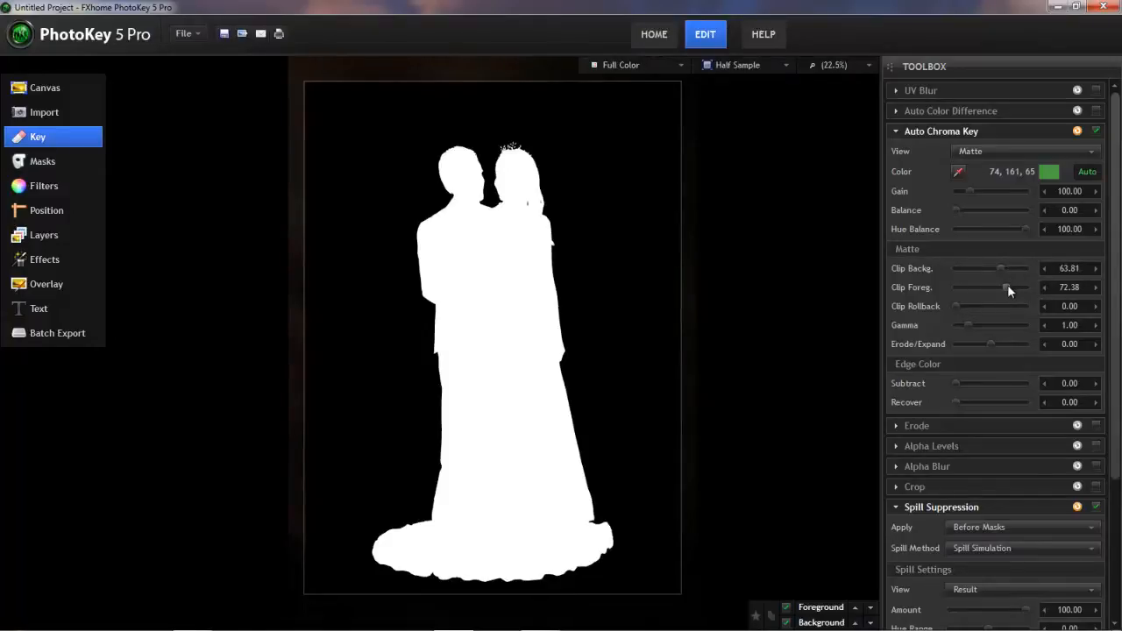
mouse_move(1013, 239)
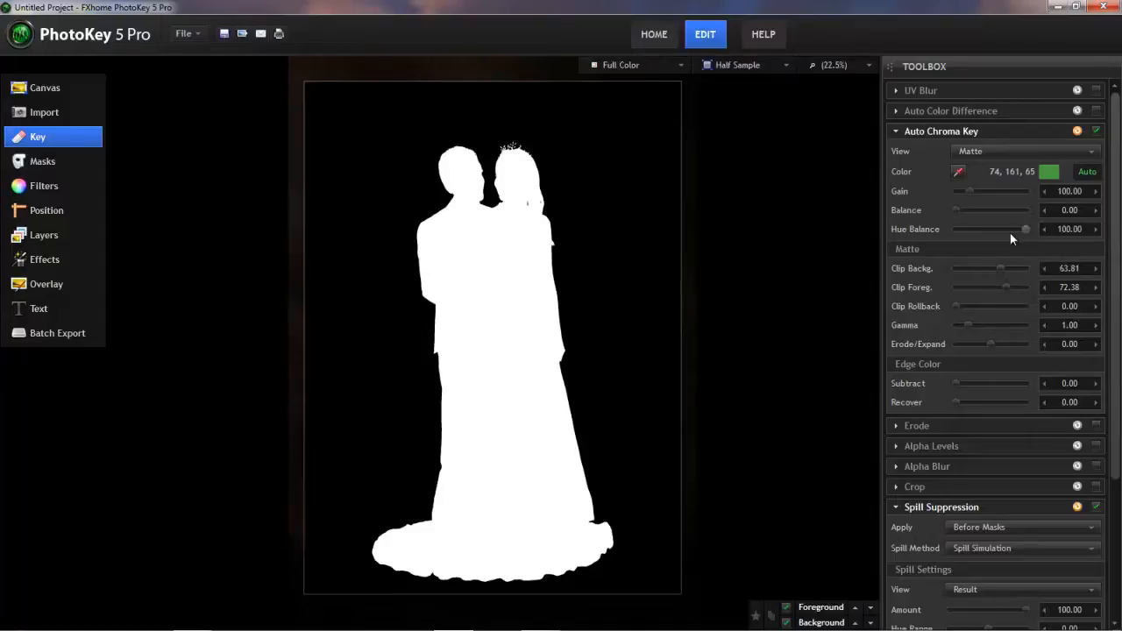
Step: Set the key view back to Result, briefly expanding and collapsing Alpha Levels
click(1024, 151)
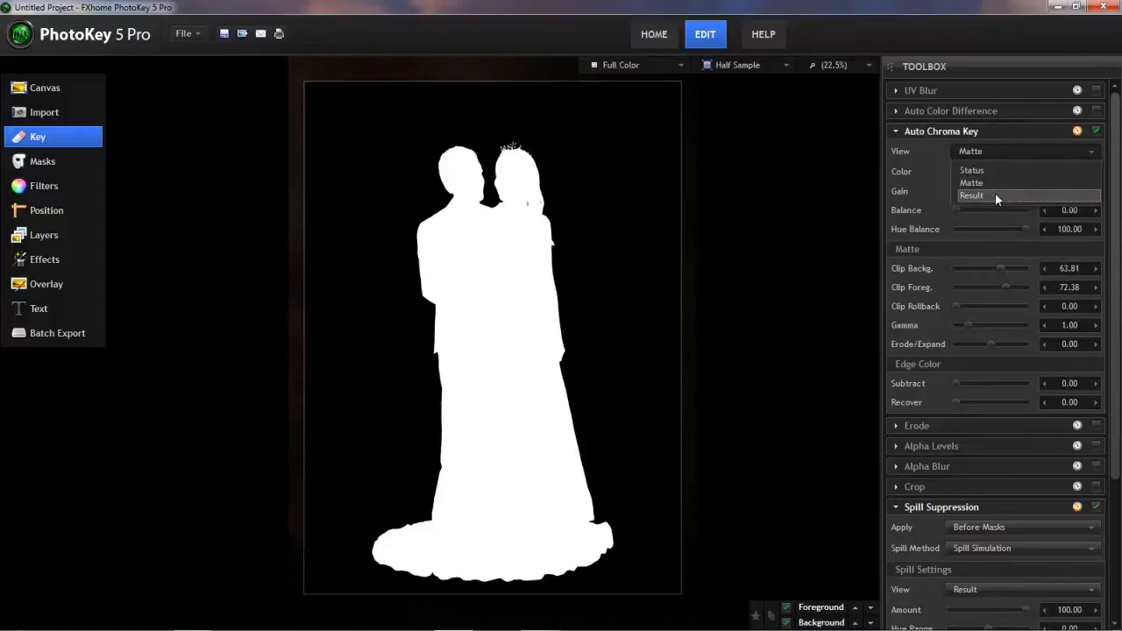
click(971, 195)
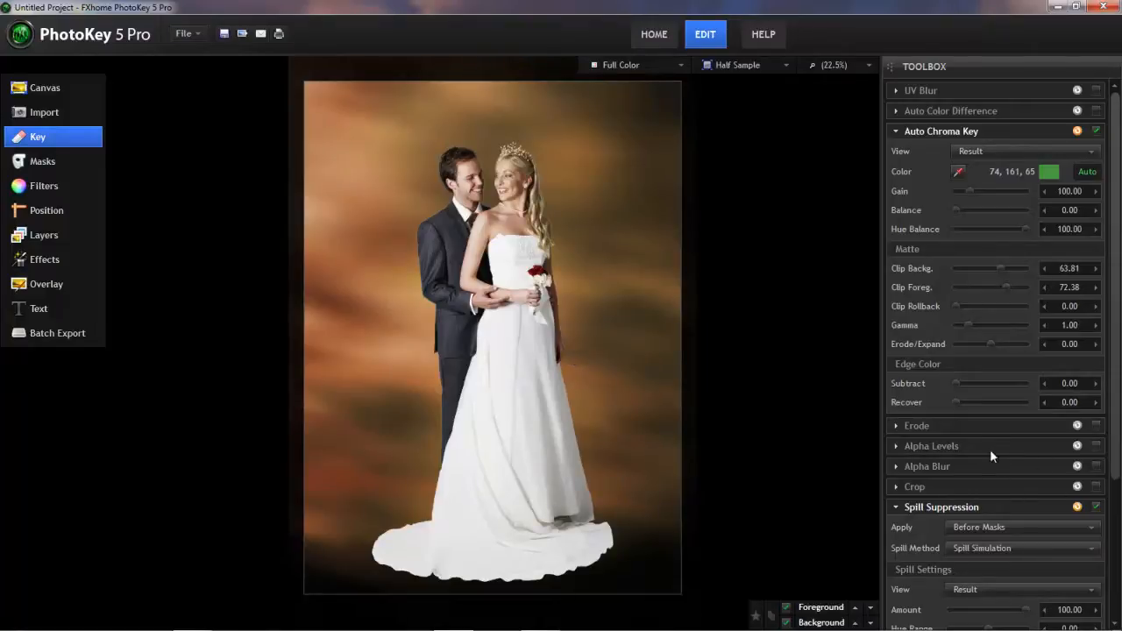
click(931, 445)
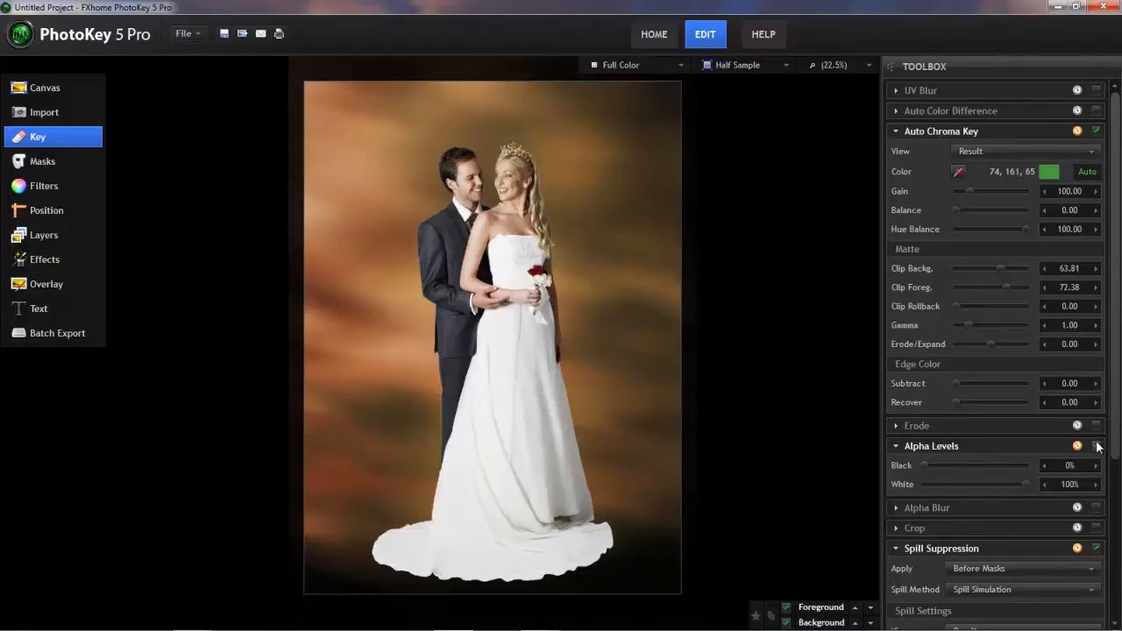
click(895, 445)
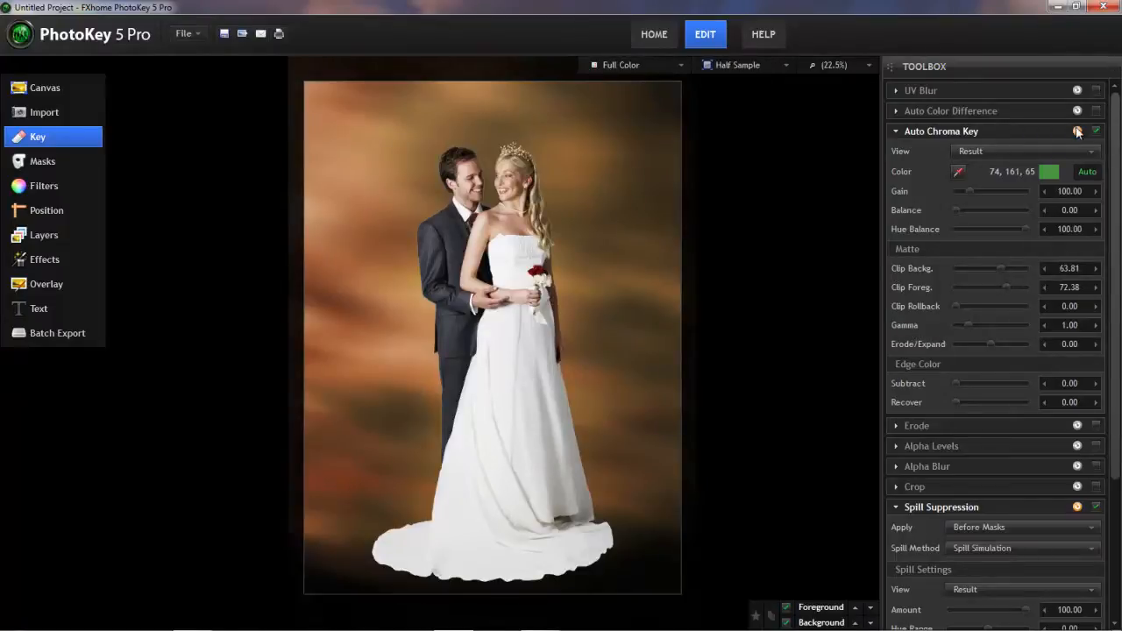
Step: Show the key as a Matte and lower Gamma to 0.10
click(1025, 151)
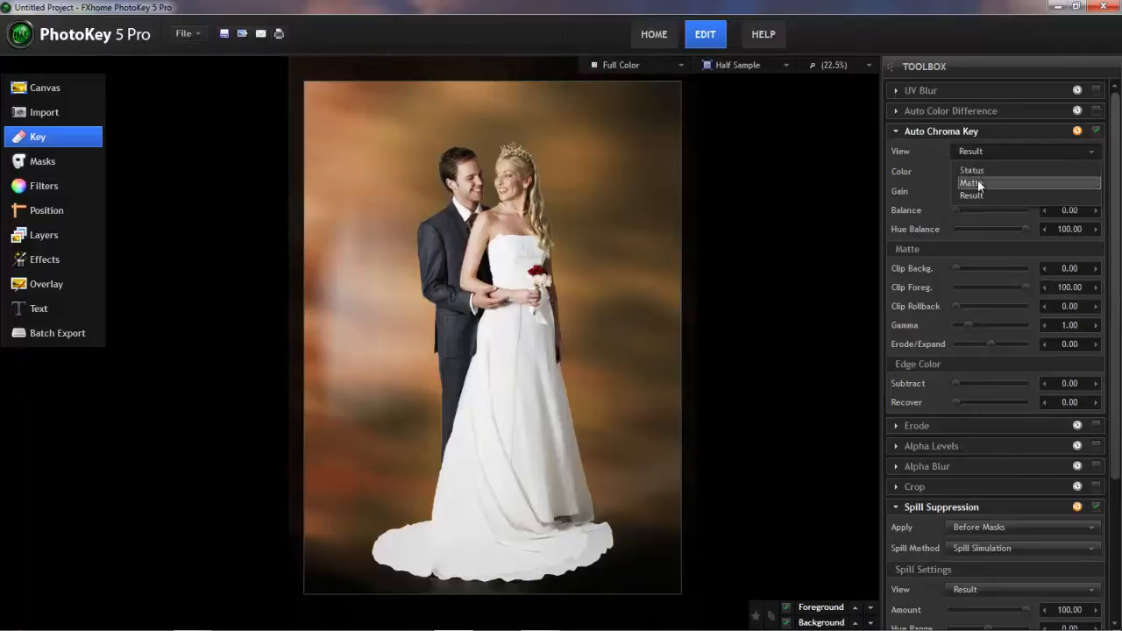
click(971, 183)
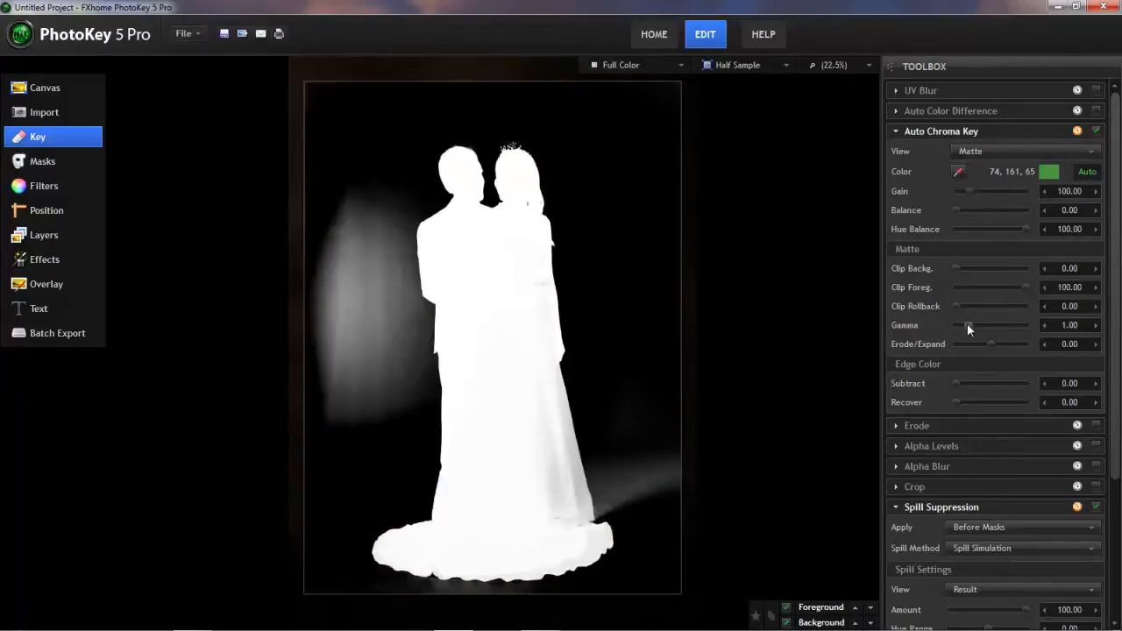
drag(991, 325, 959, 325)
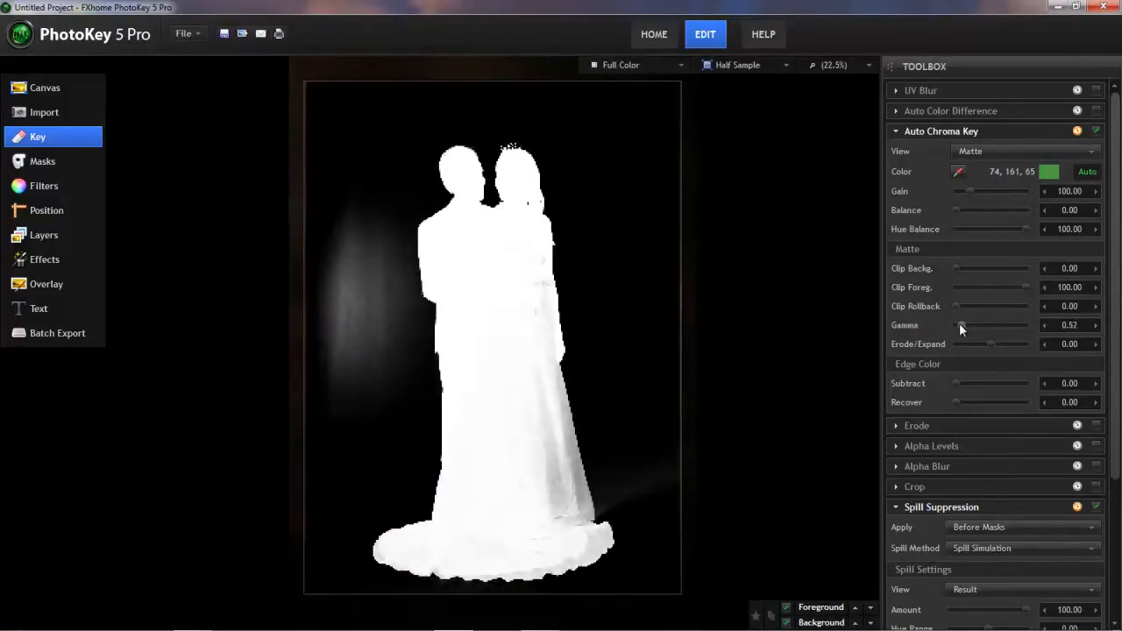
drag(994, 325, 955, 325)
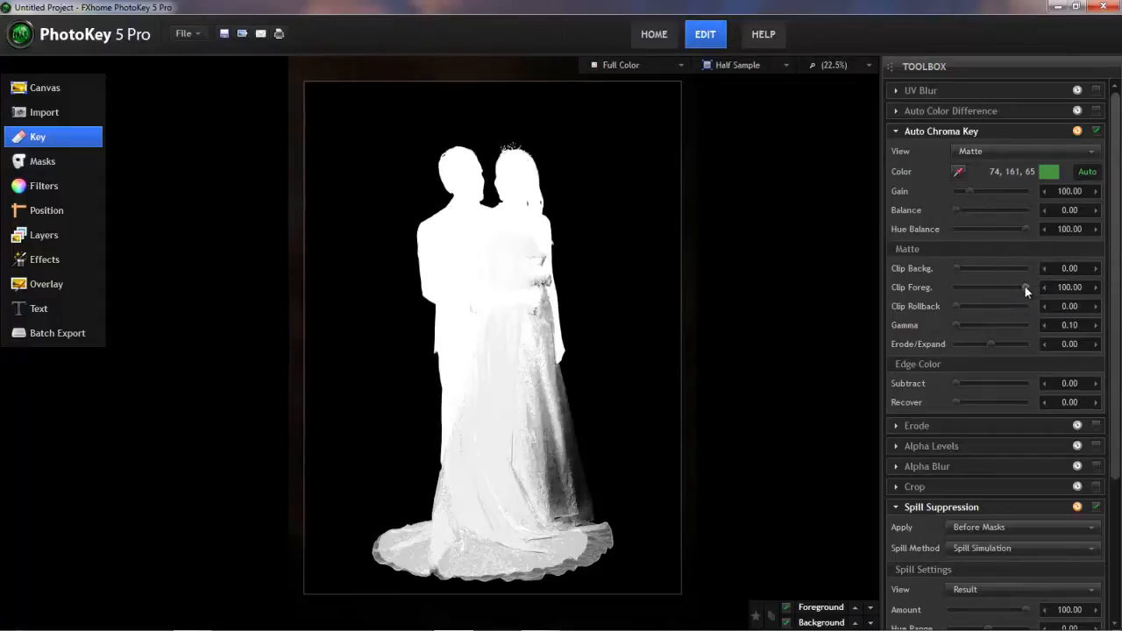
Step: Set foreground clip to 70.48 and background clip to 50.48
drag(1026, 287, 1006, 288)
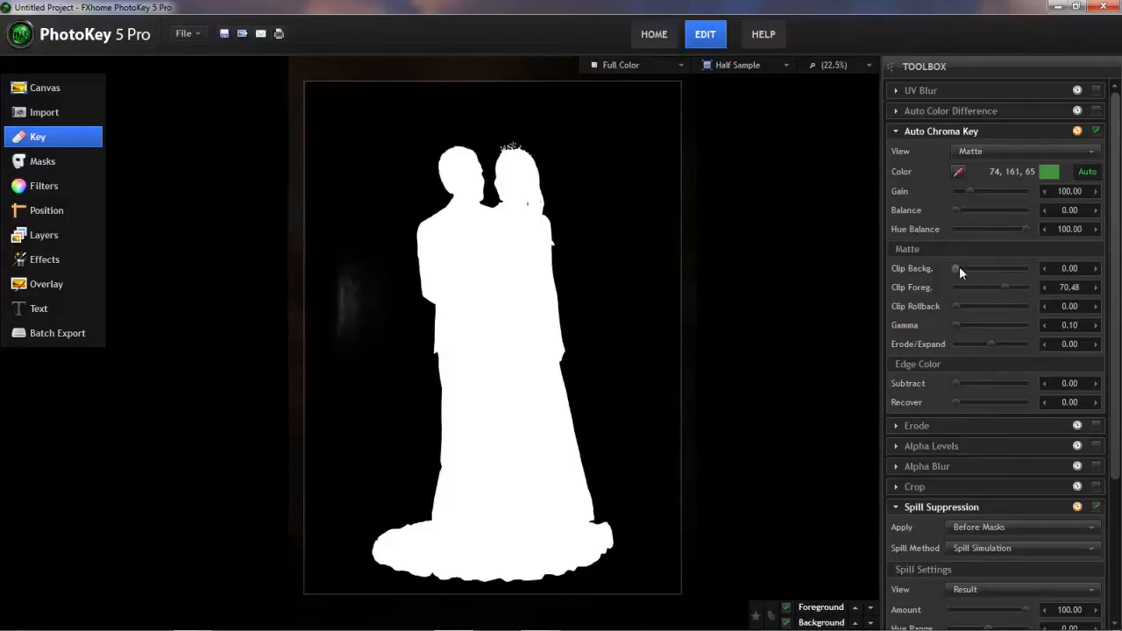
drag(955, 268, 988, 268)
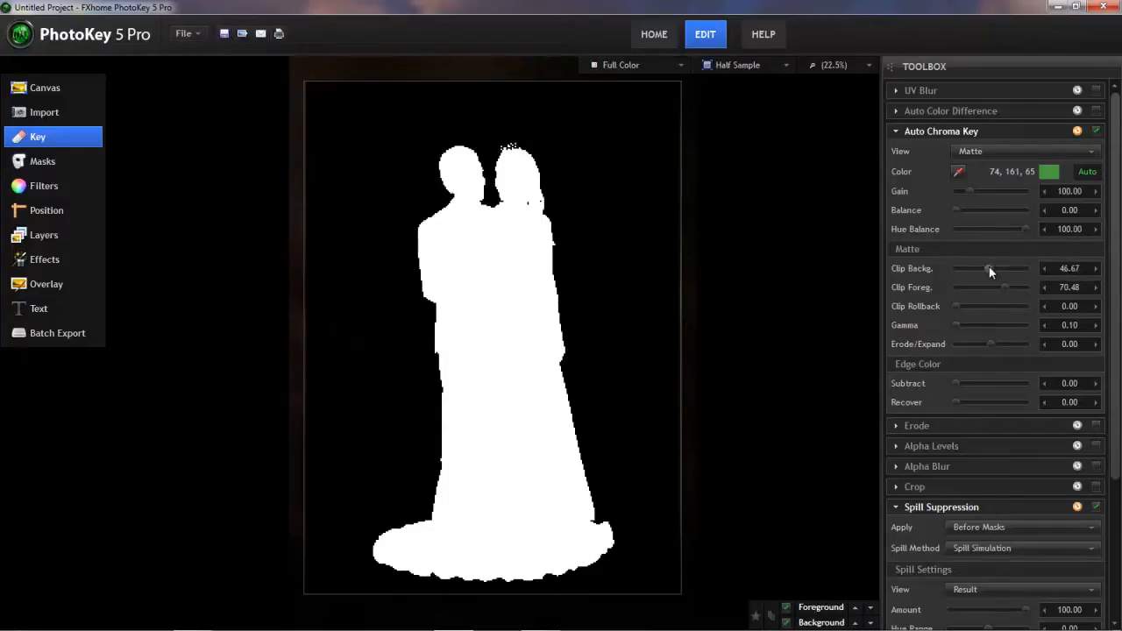
drag(988, 268, 1008, 268)
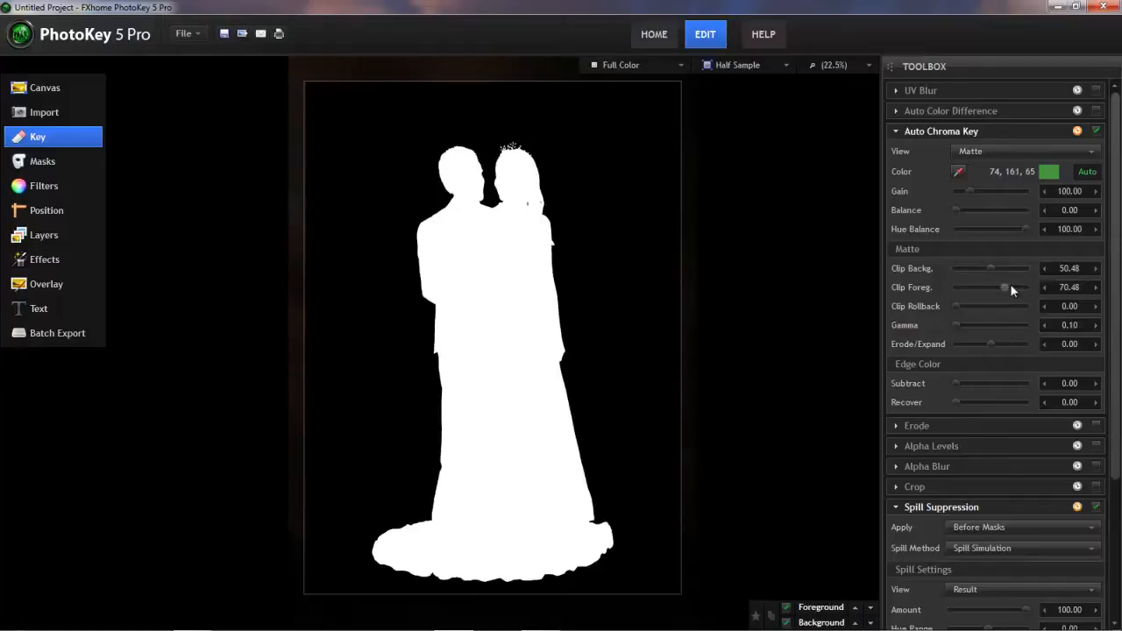
mouse_move(995, 279)
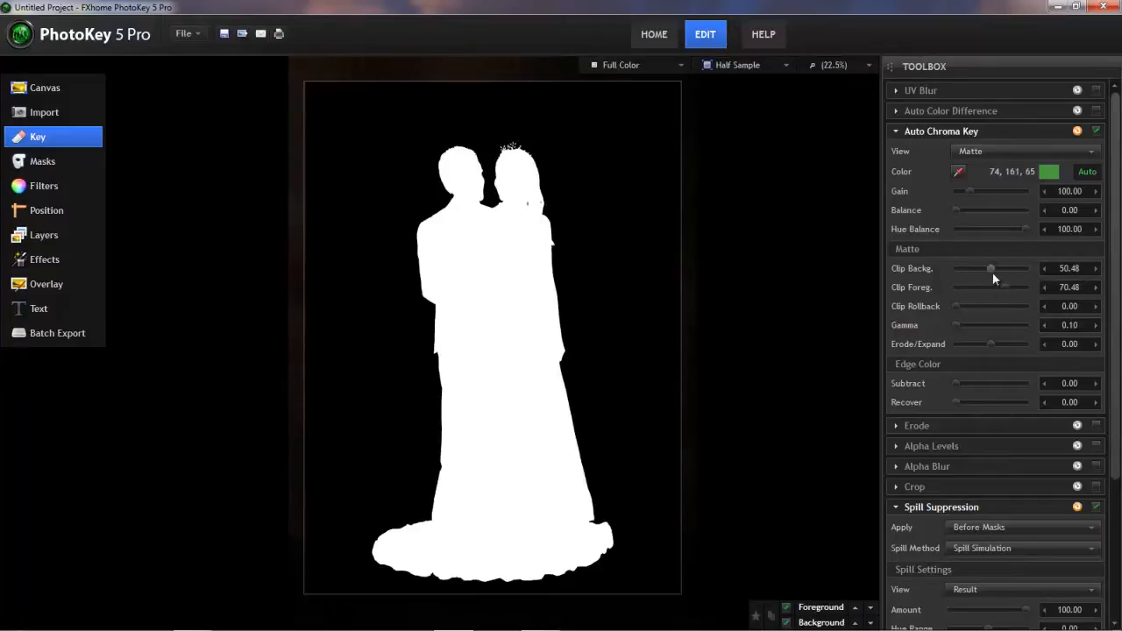
mouse_move(1002, 286)
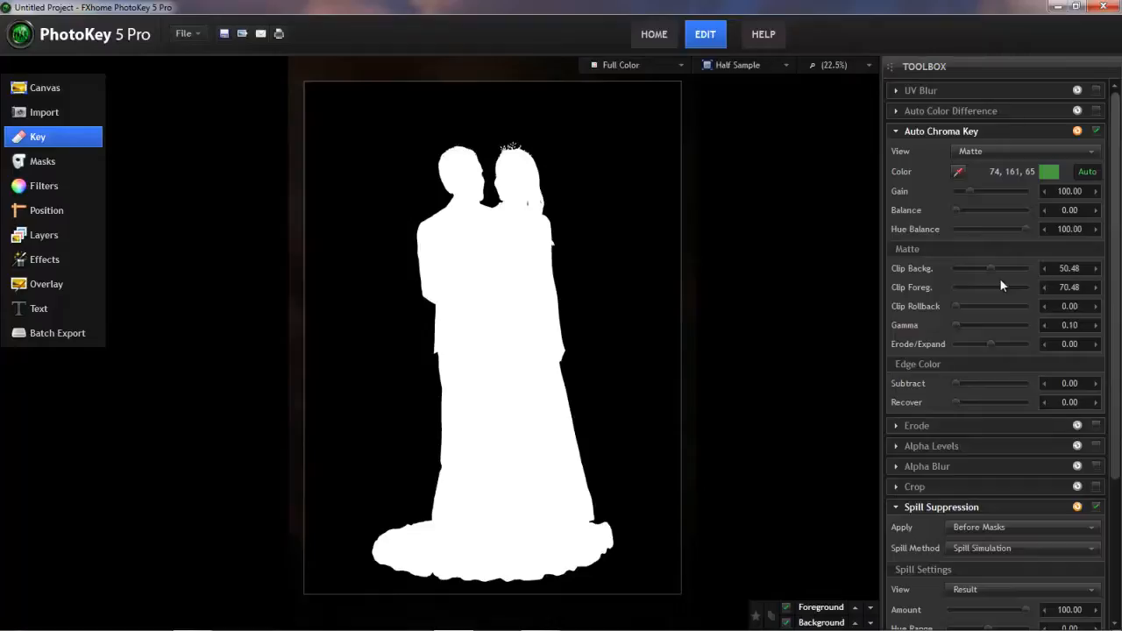
mouse_move(1043, 271)
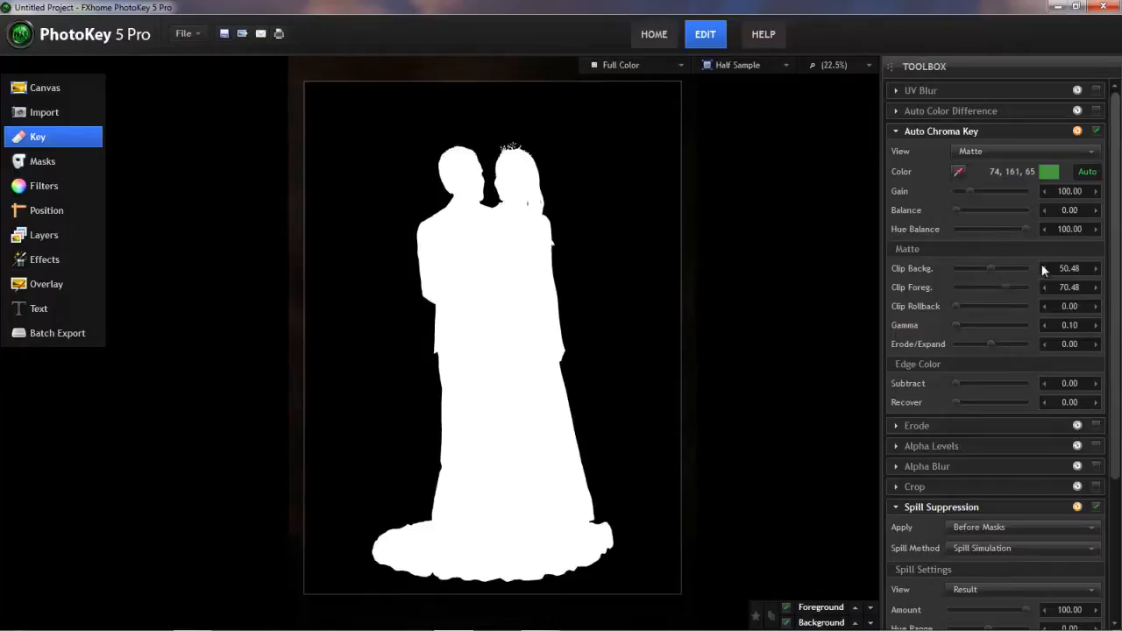
Step: Return the view to Result and raise Edge Color Recover to 1.05
click(1025, 151)
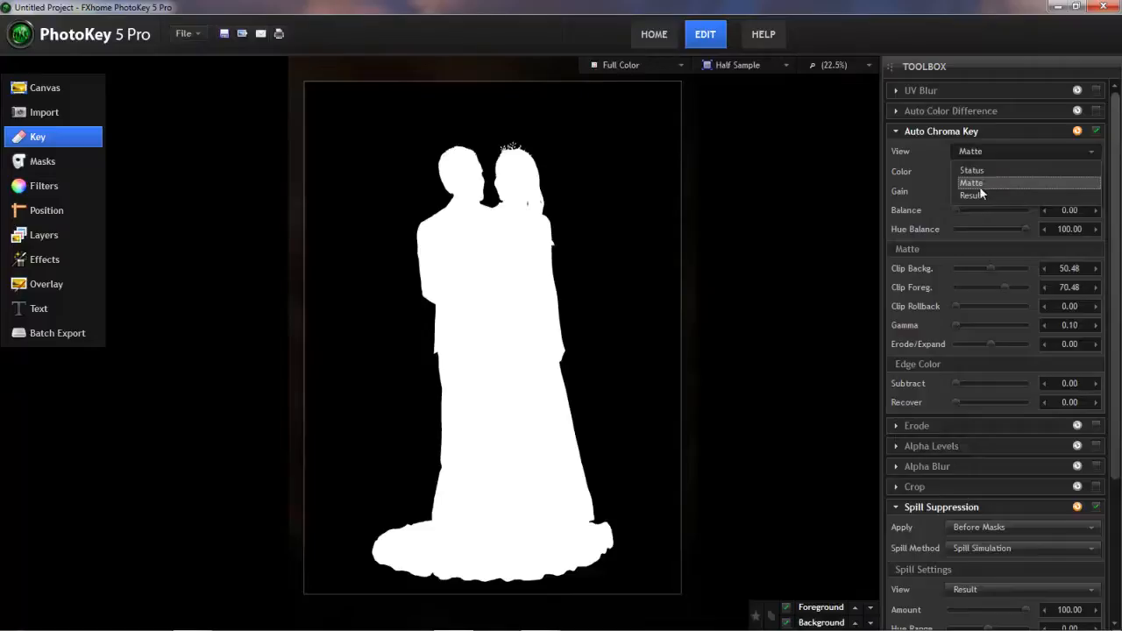
click(971, 194)
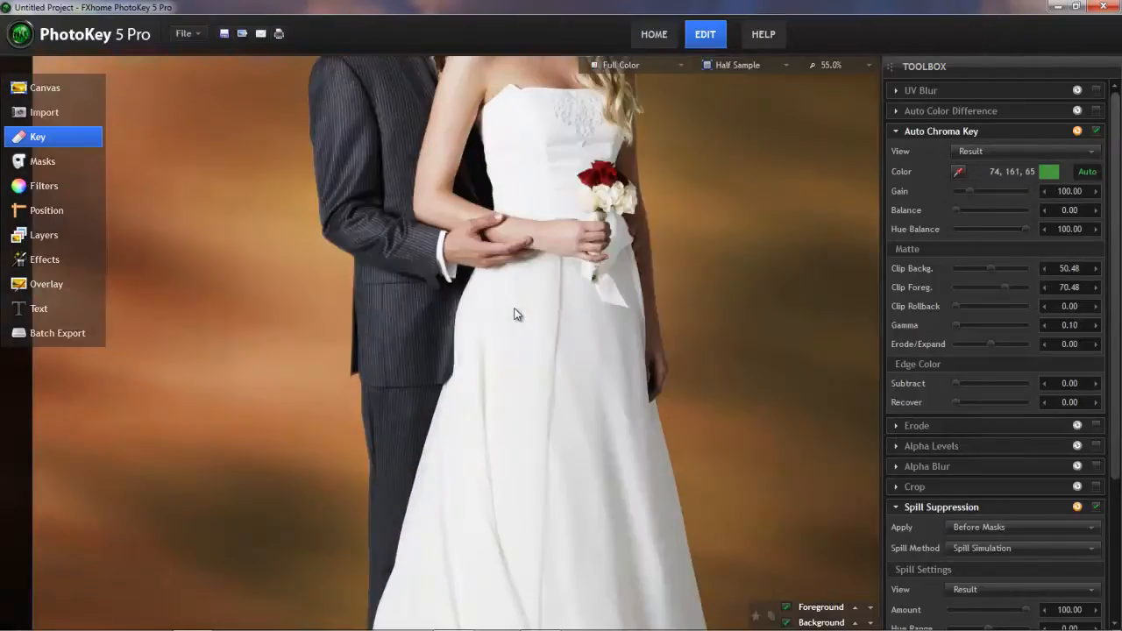
mouse_move(656, 276)
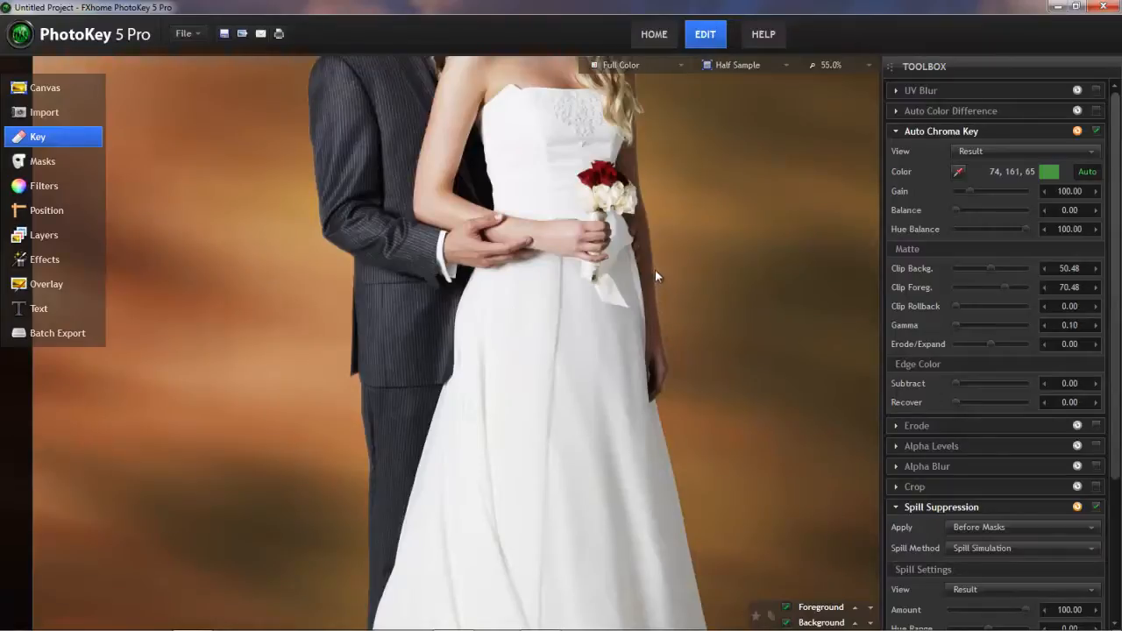
mouse_move(665, 331)
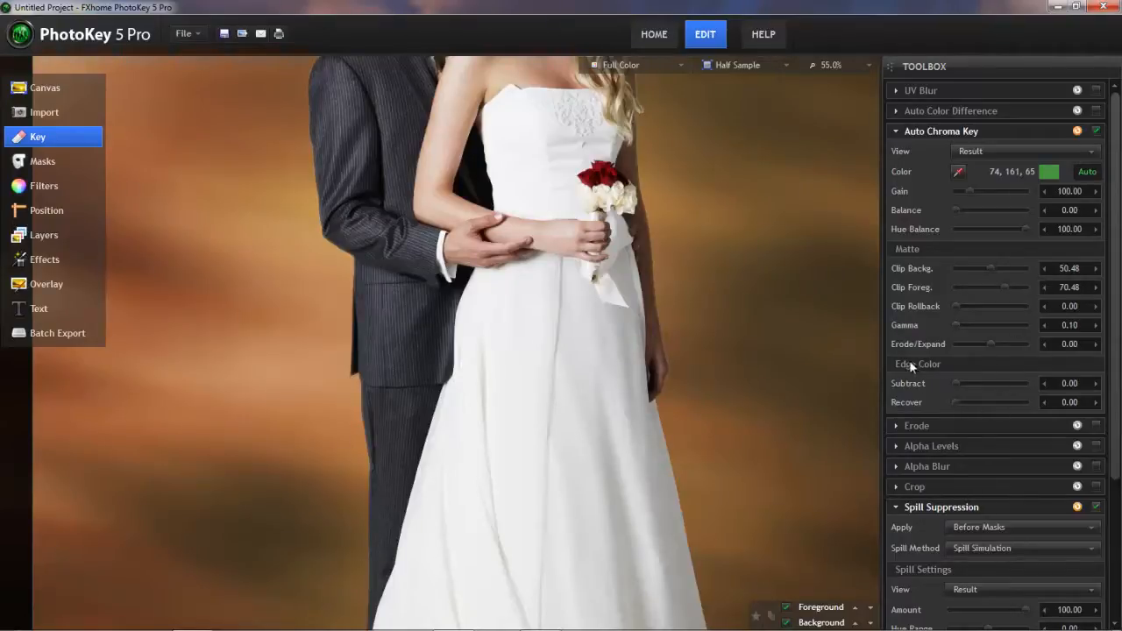
mouse_move(956, 406)
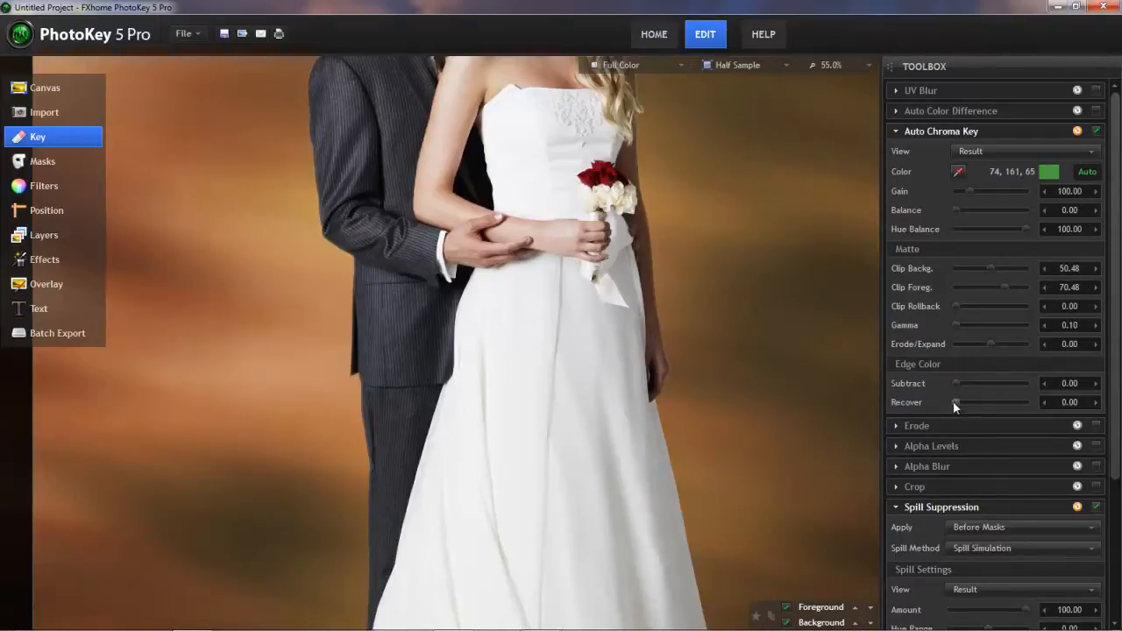
drag(956, 402, 960, 403)
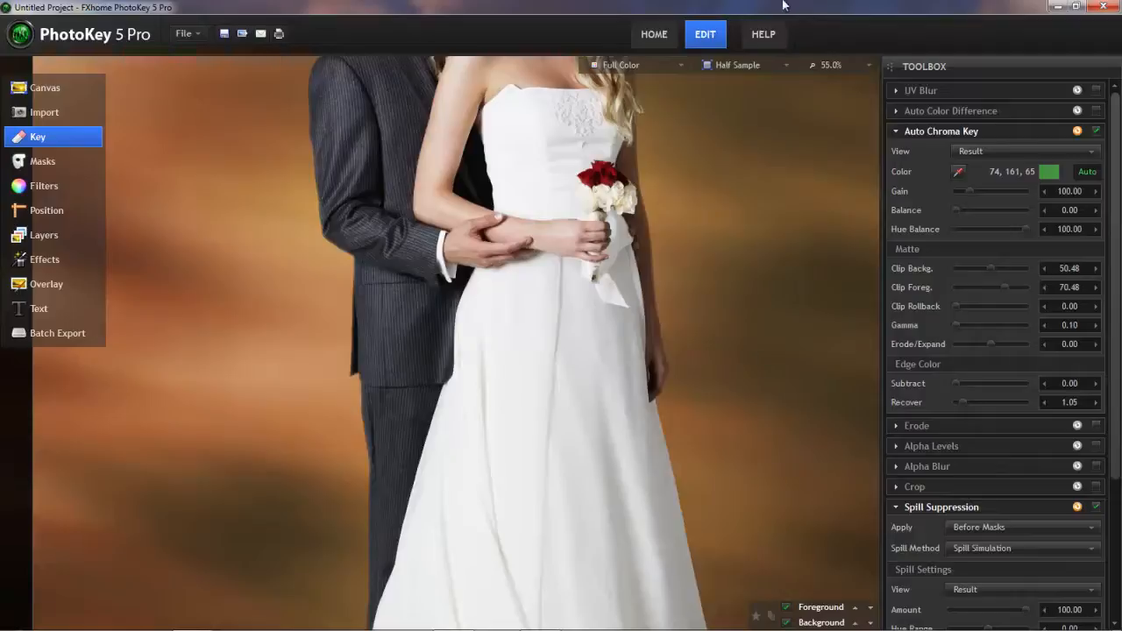
mouse_move(832, 218)
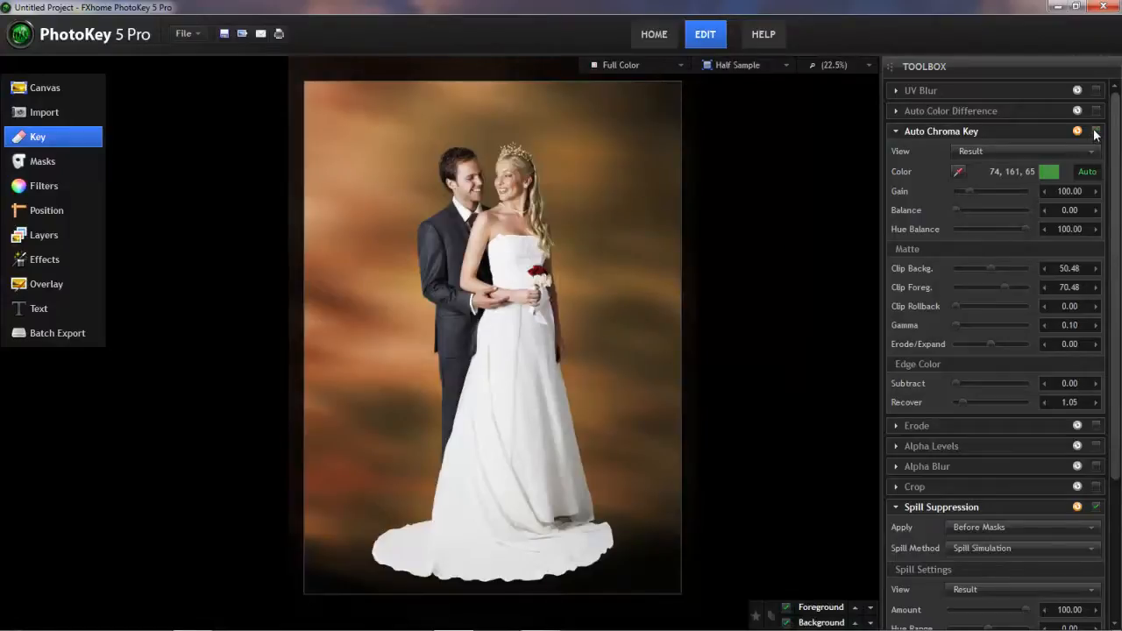
Step: Uncheck Auto Chroma Key to reveal the original green-screen photo
click(1095, 131)
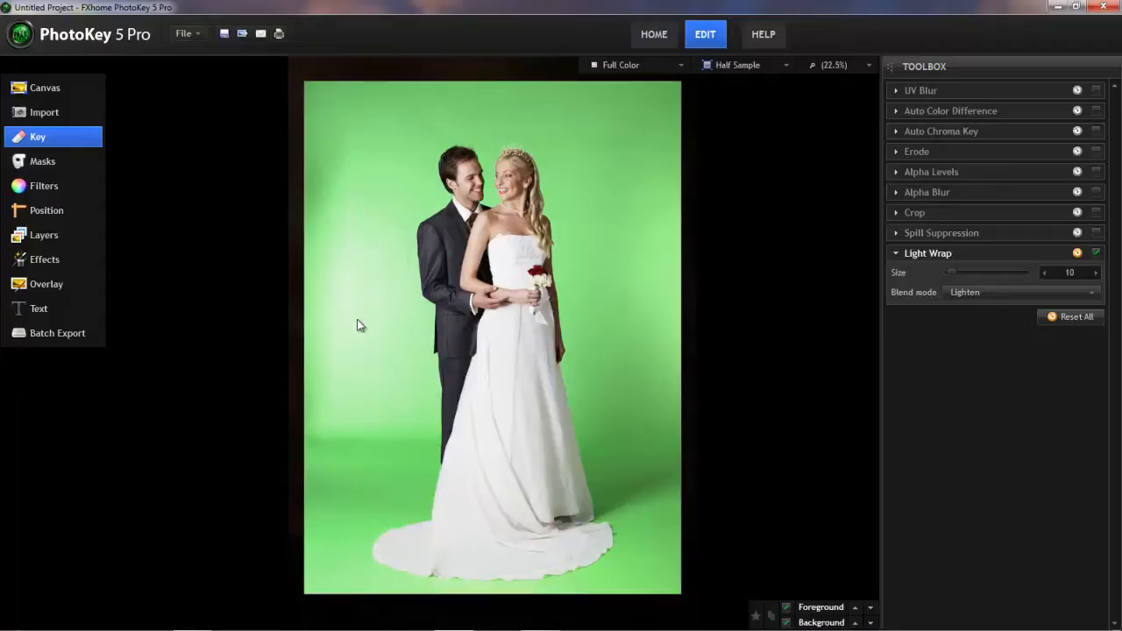
mouse_move(429, 594)
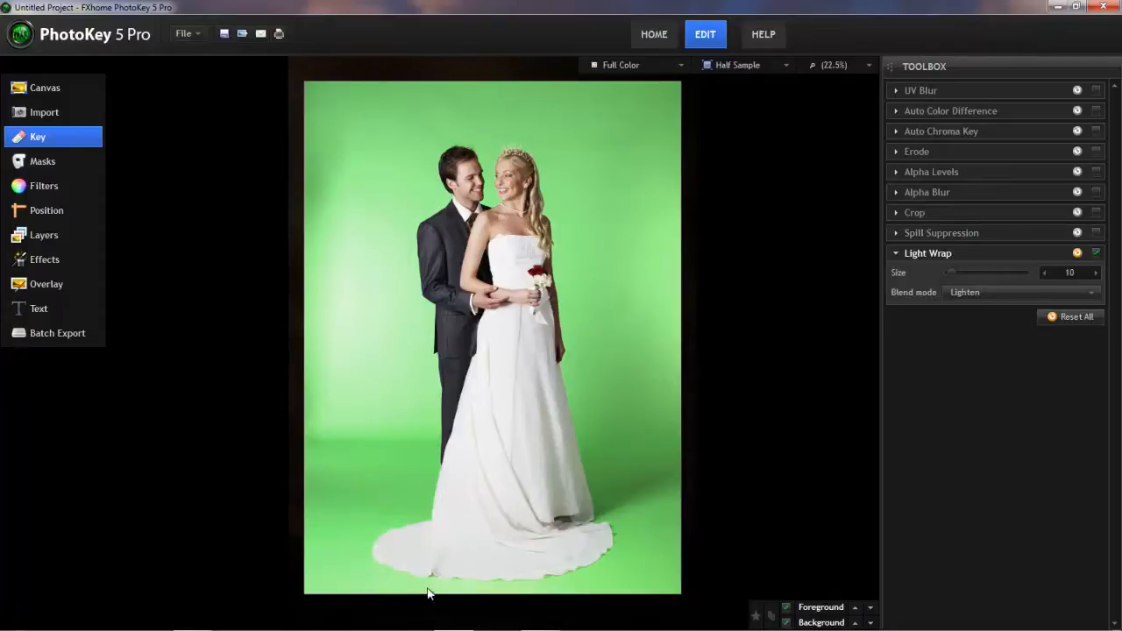
mouse_move(613, 489)
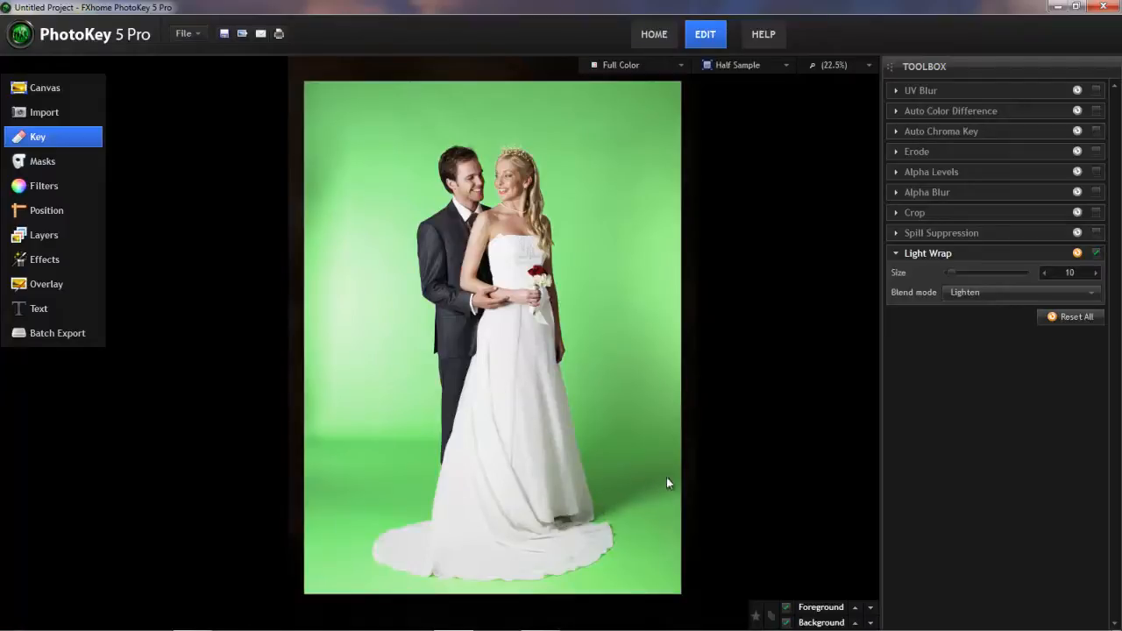
mouse_move(674, 471)
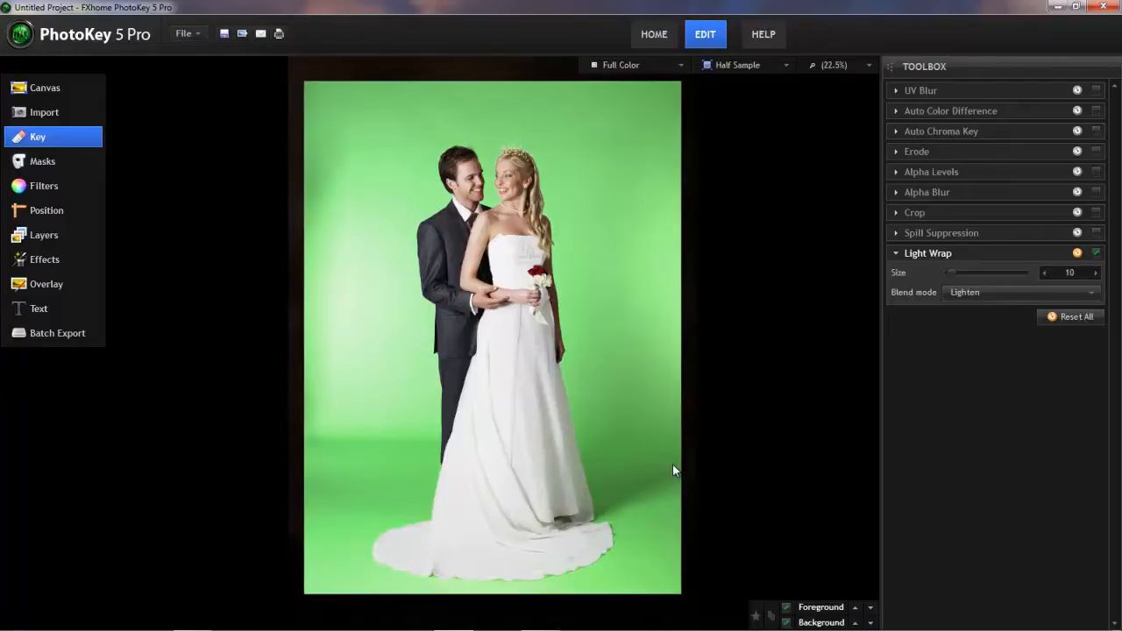